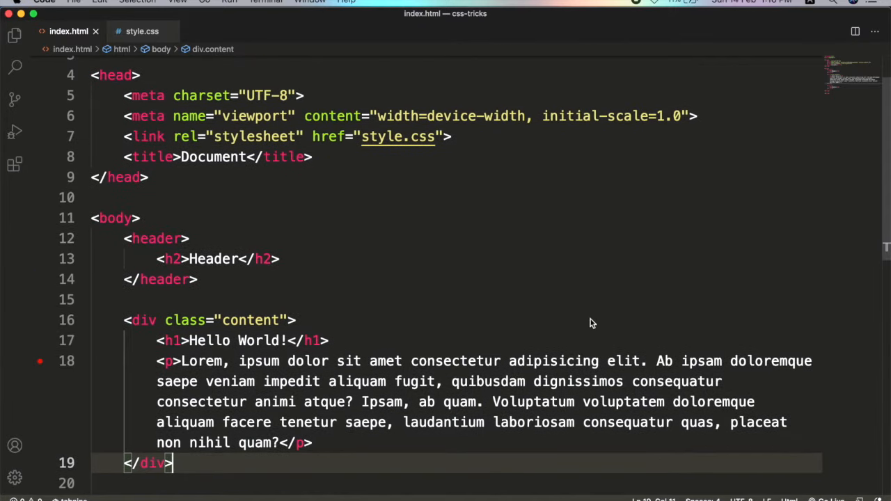
Step: View the Safari page, where the black footer sits directly under the Hello World content
scroll("down", 3)
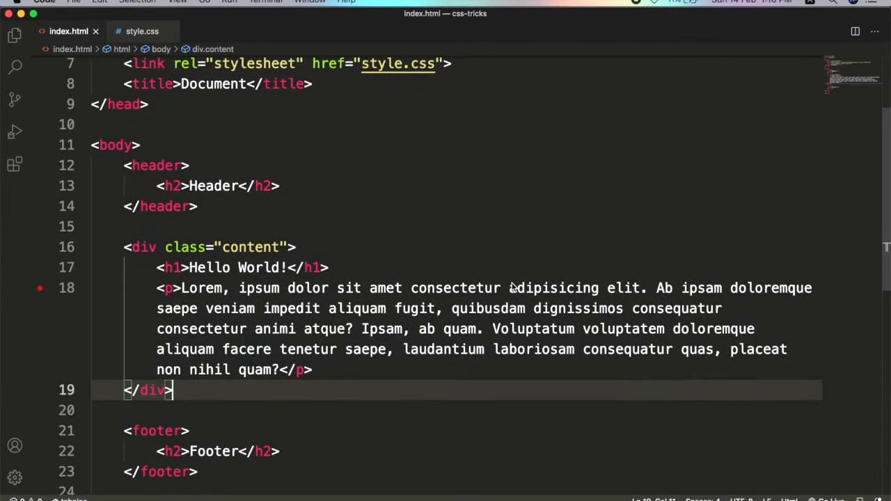
left_click(202, 206)
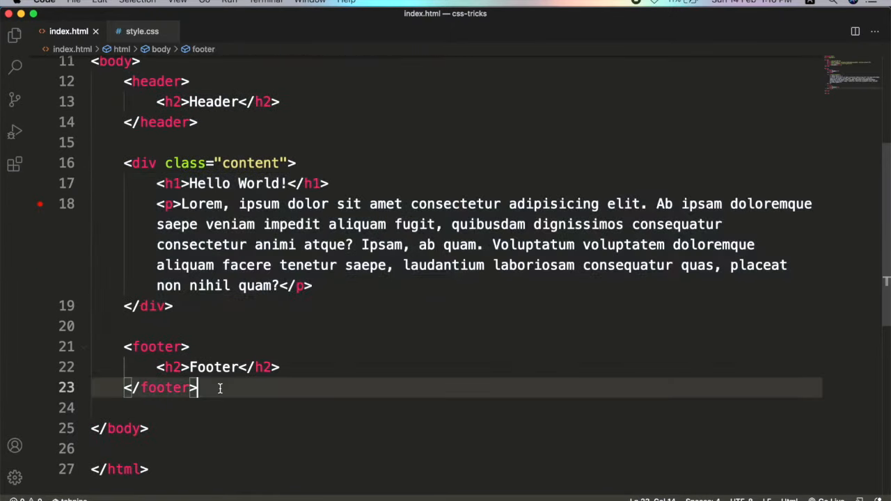
mouse_move(319, 313)
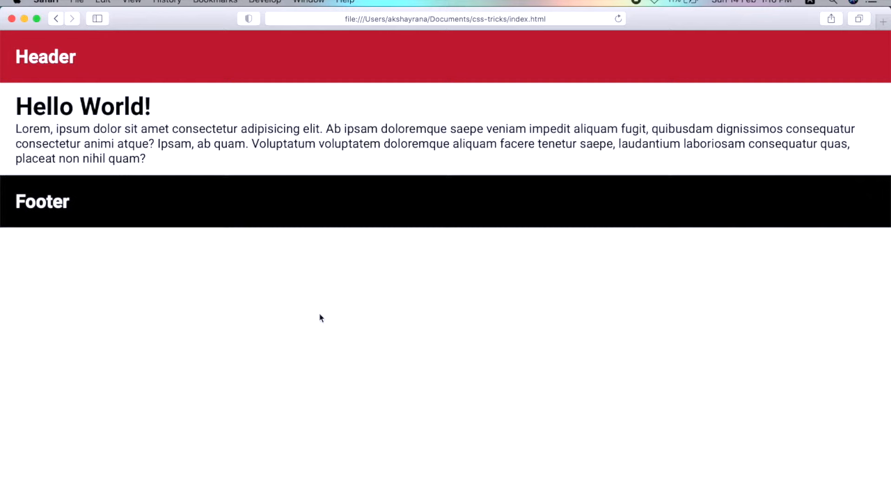
mouse_move(184, 221)
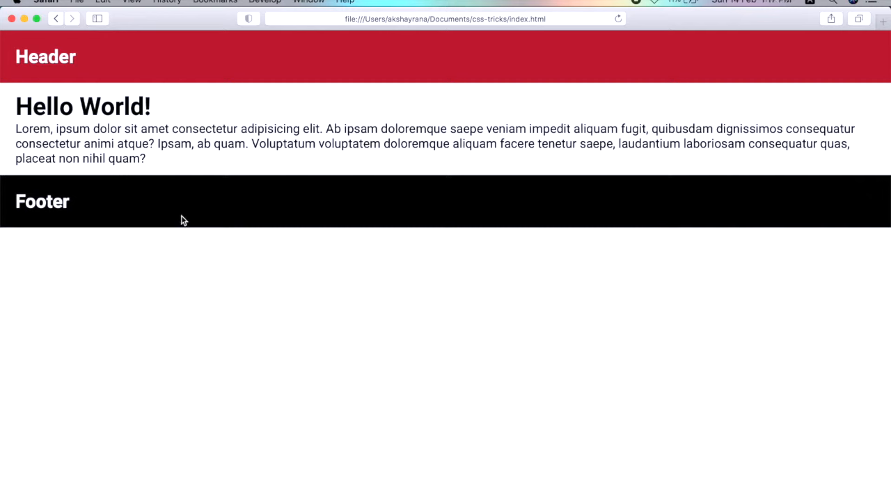
mouse_move(218, 185)
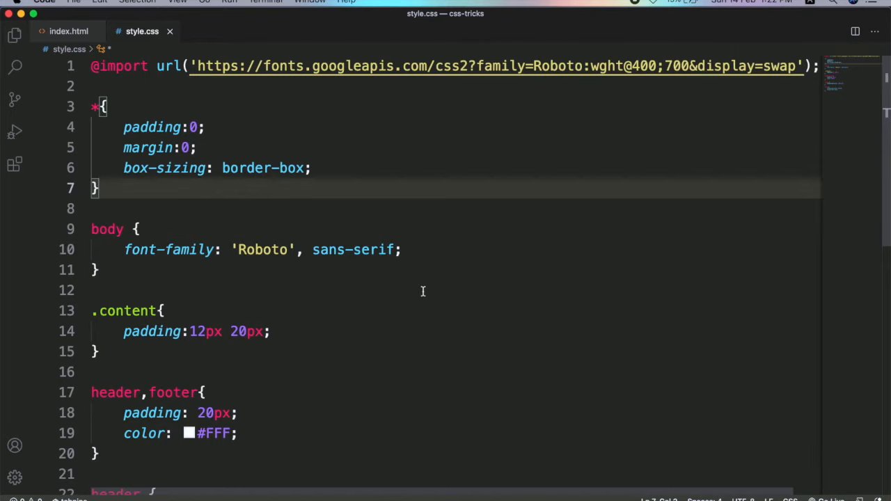
mouse_move(295, 202)
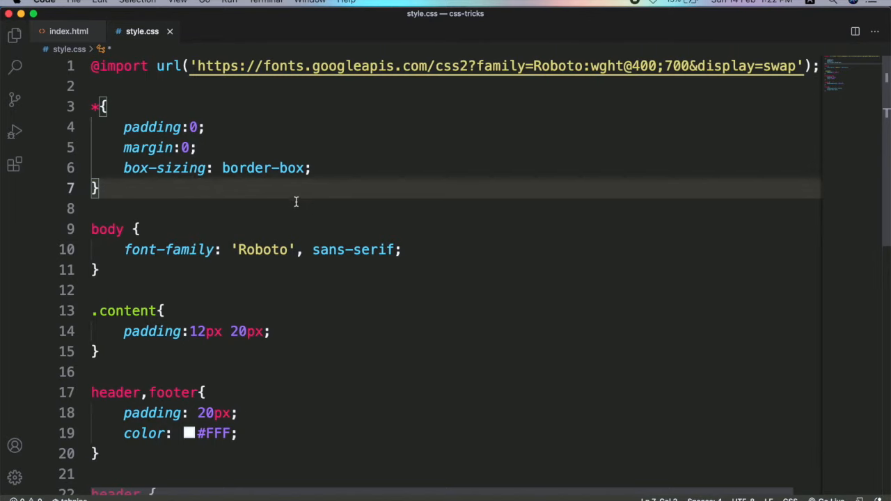
Step: Add an html { height: 100%; } rule below the universal selector in style.css
type("html{")
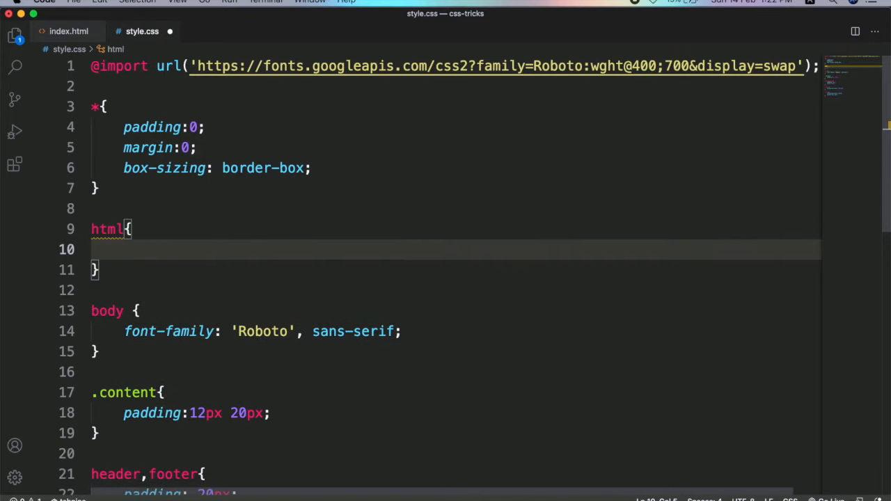
type("height:100%;")
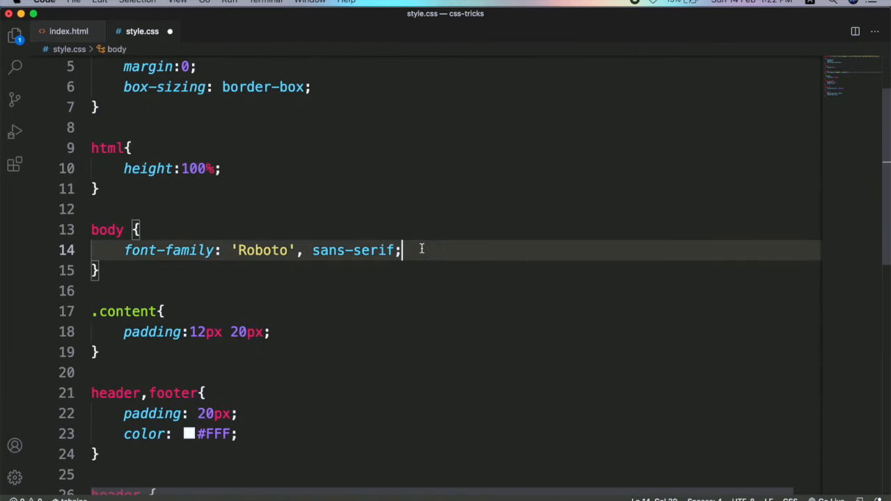
Step: Give the body rule min-height: 100%, display: flex and flex-direction: column
type("mi")
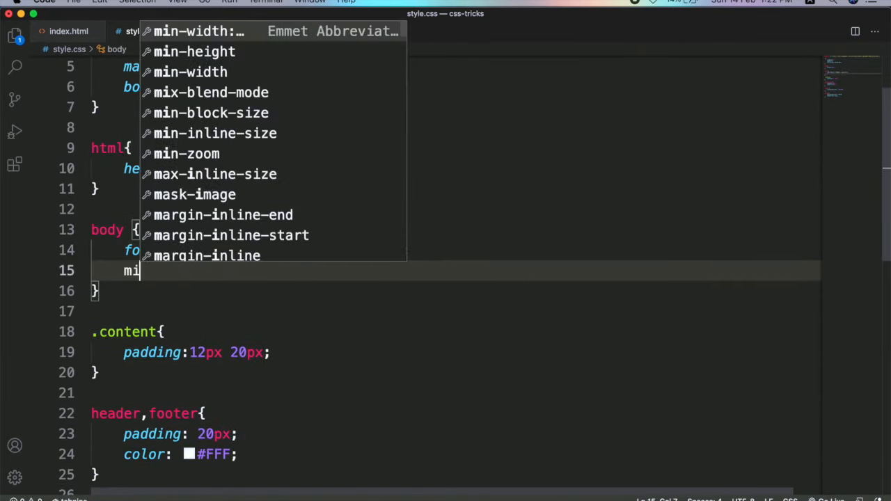
type("n-height: 1;")
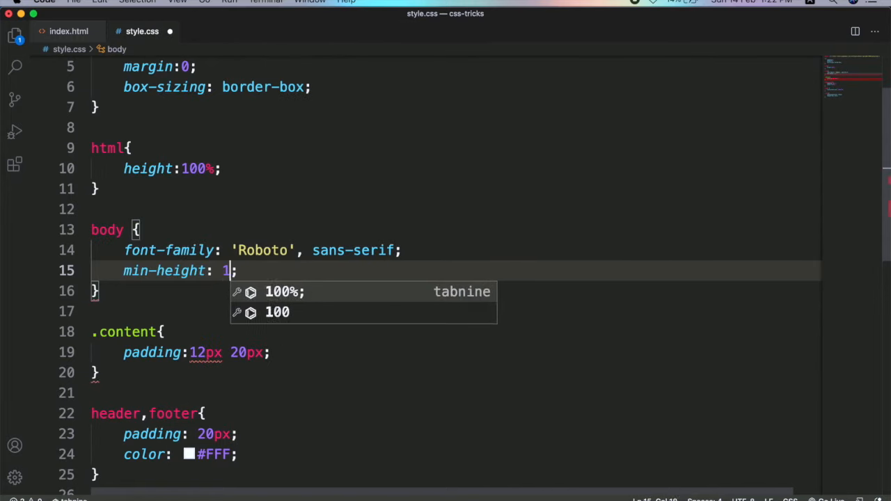
key("Tab")
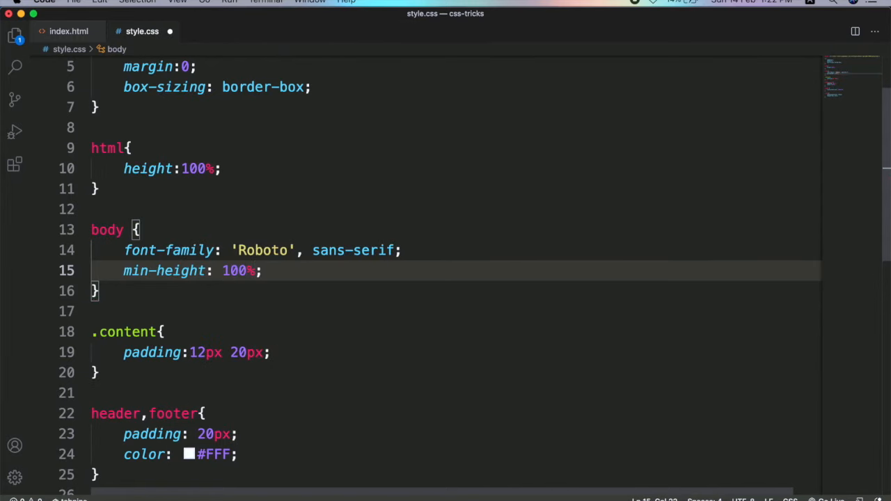
type("displa")
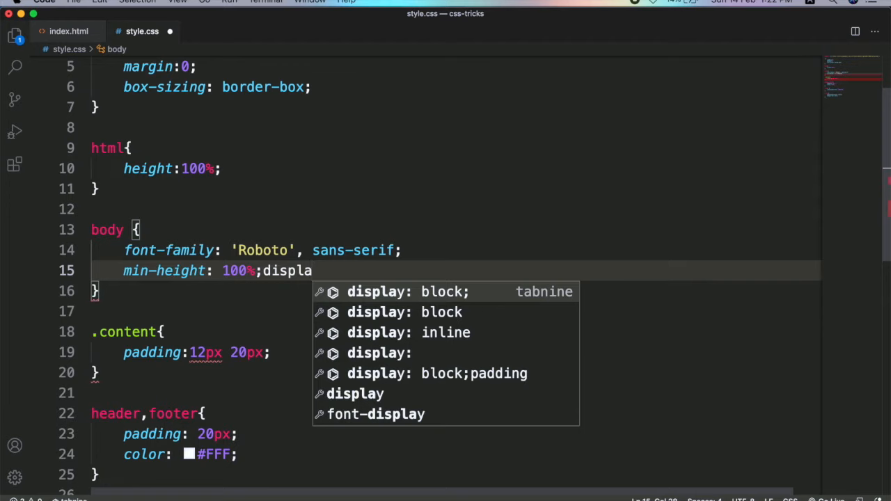
type("y:")
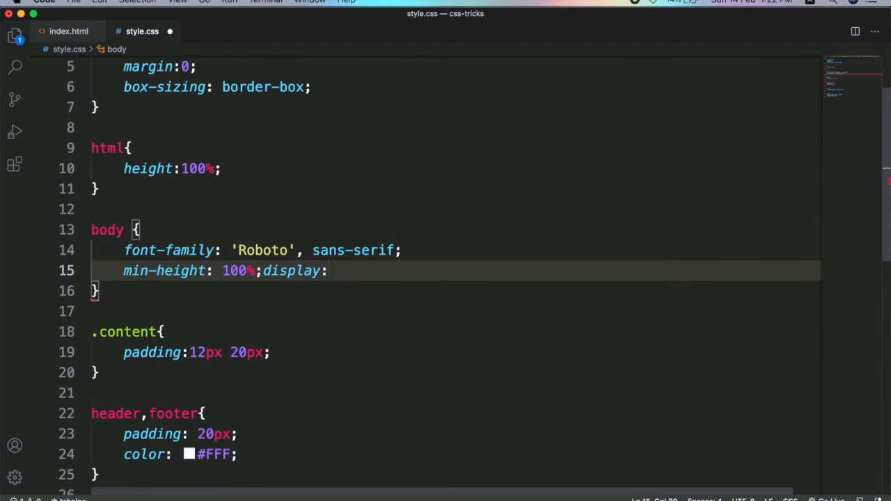
type("flex;")
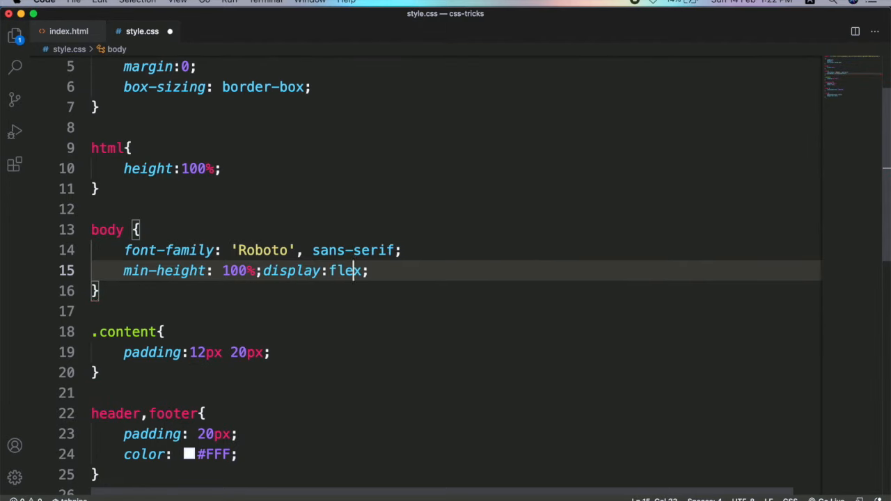
key("Enter")
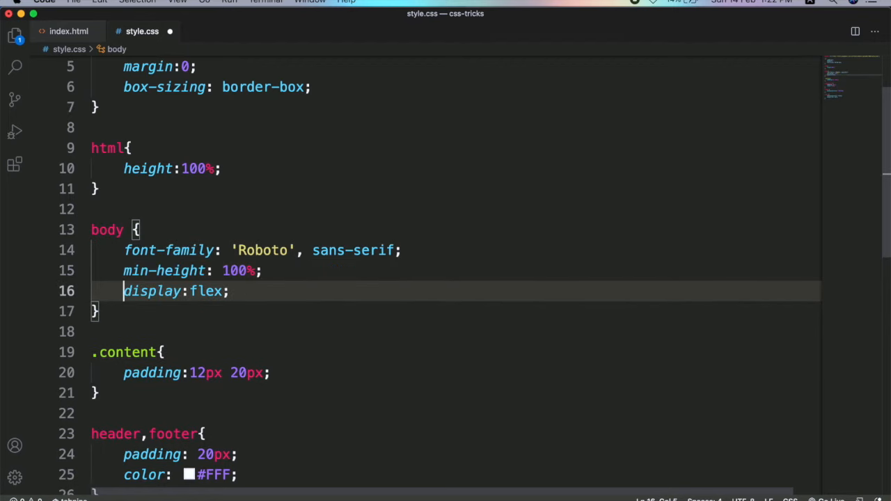
left_click(212, 291)
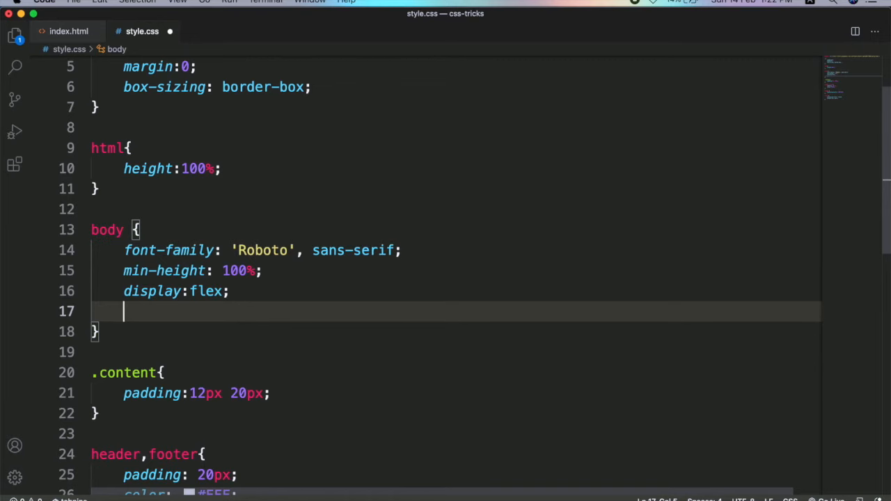
type("flex-dr")
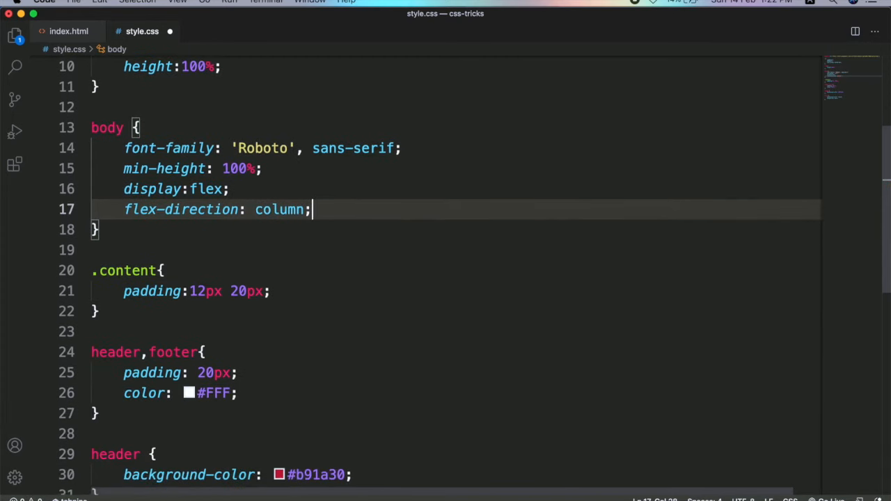
scroll("down", 3)
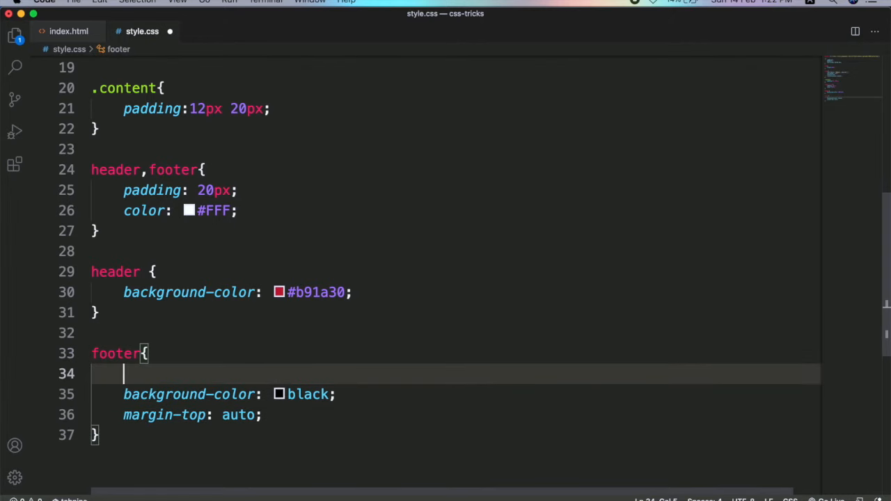
Step: Set margin-top: auto on the footer rule and save style.css
type("margin-top: a;")
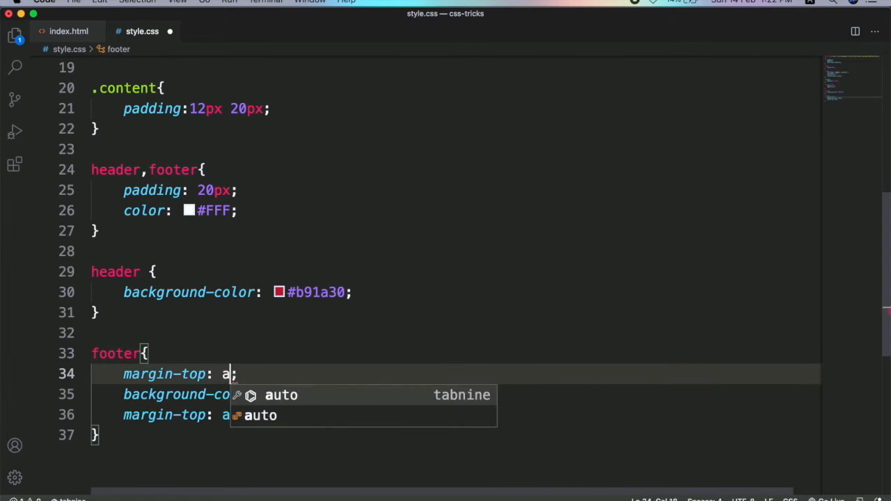
key("Tab")
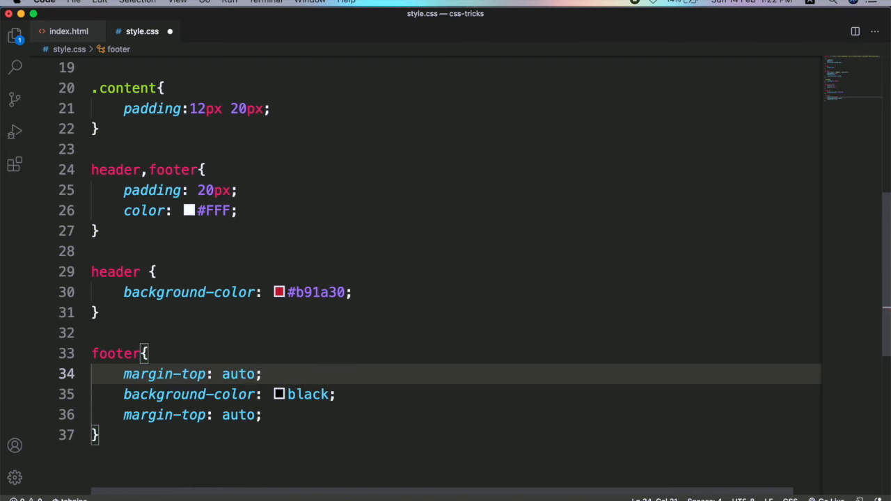
key("cmd+s")
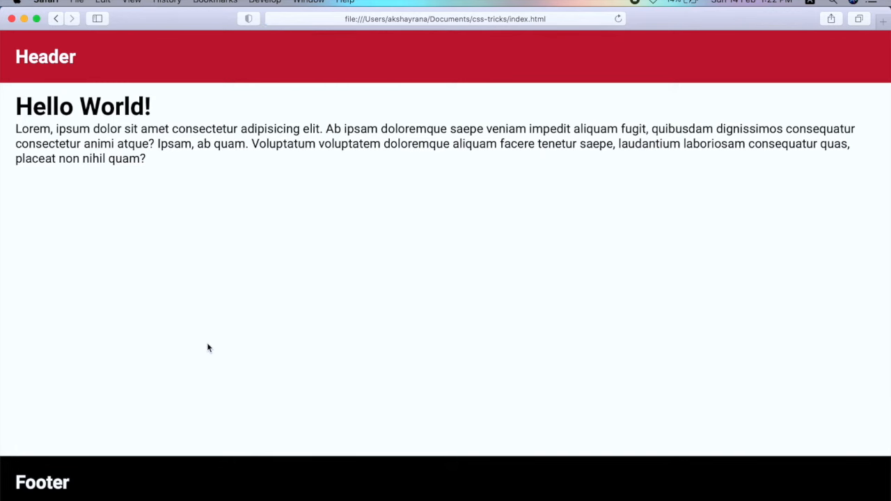
mouse_move(257, 411)
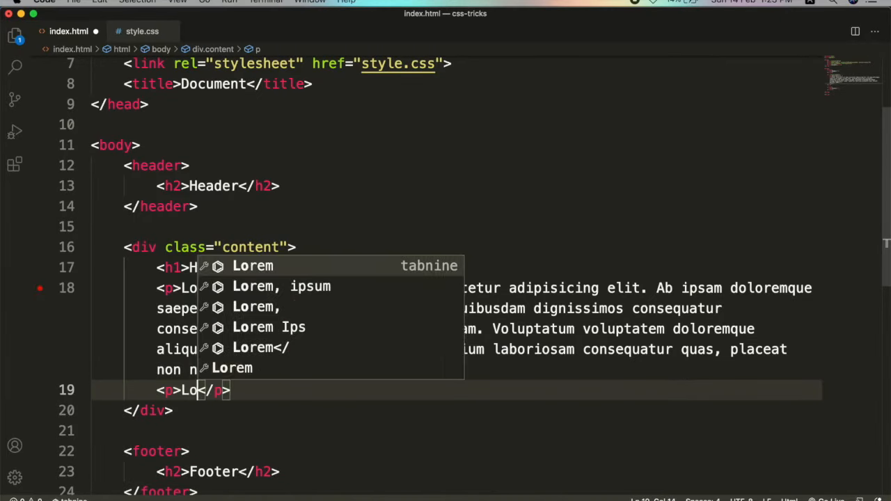
Step: Add a lorem1000 paragraph to index.html and scroll Safari down to the footer
type("1000")
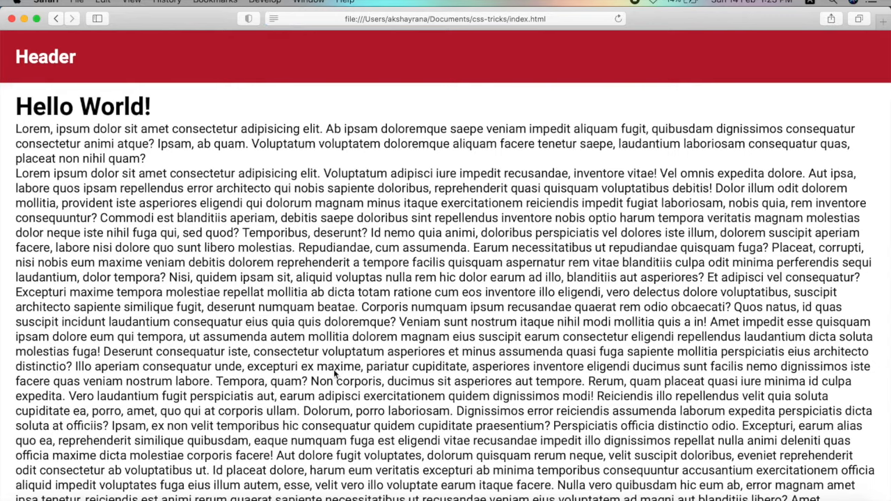
scroll("down", 3)
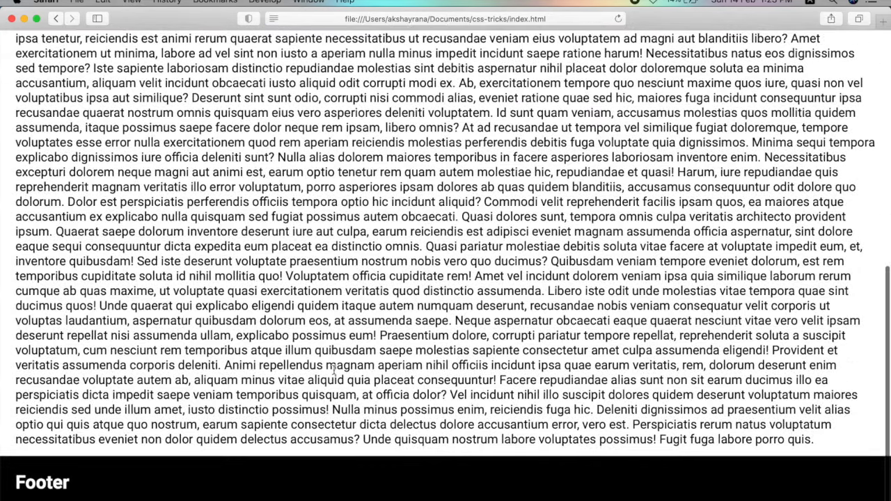